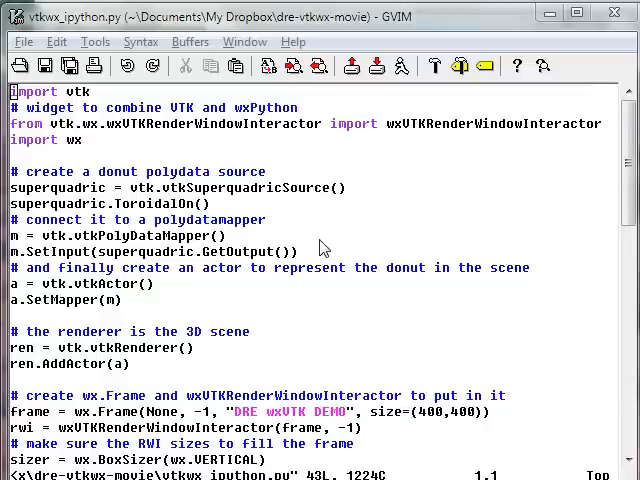
{"action": "mouse_move", "coordinate": [128, 203]}
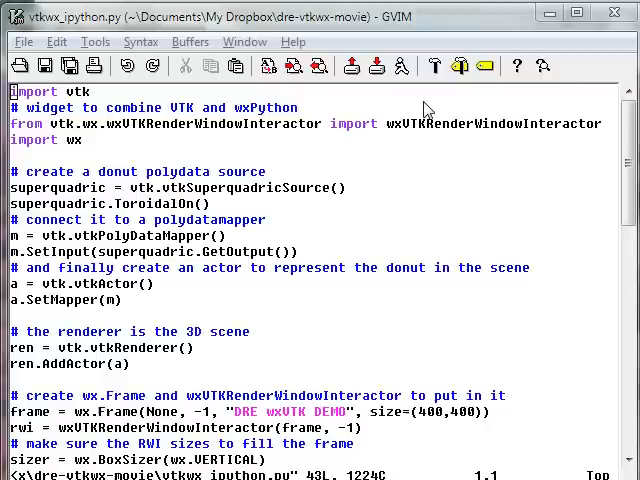
{"action": "mouse_move", "coordinate": [361, 151]}
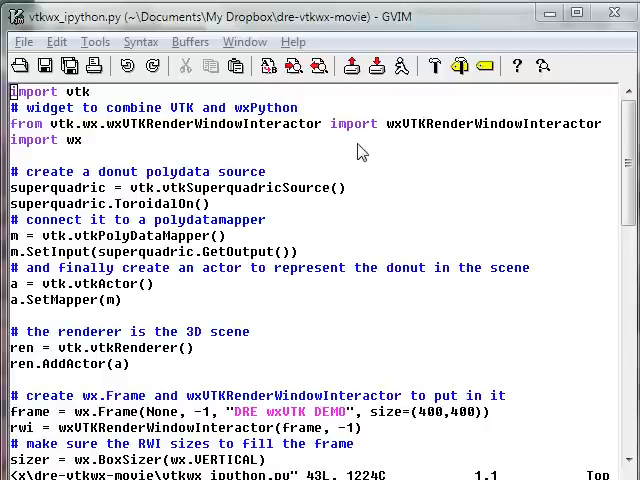
{"action": "mouse_move", "coordinate": [379, 167]}
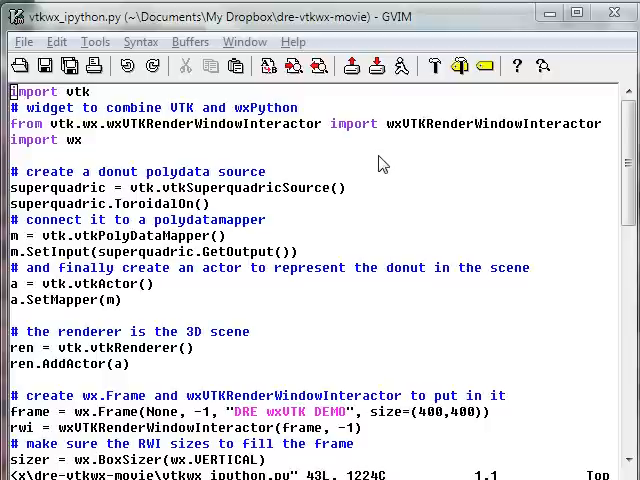
{"action": "mouse_move", "coordinate": [267, 150]}
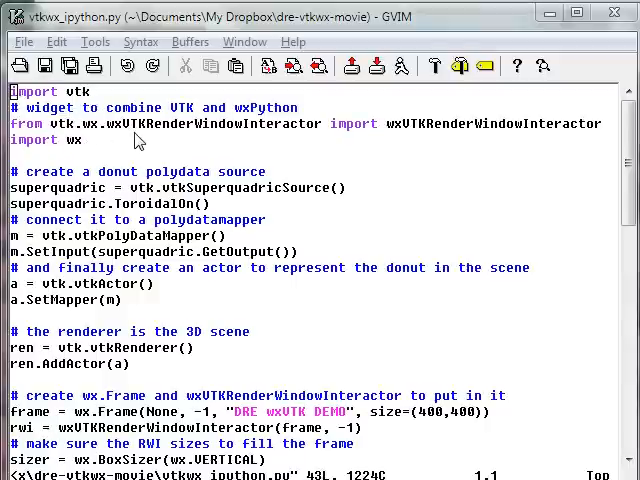
{"action": "mouse_move", "coordinate": [298, 146]}
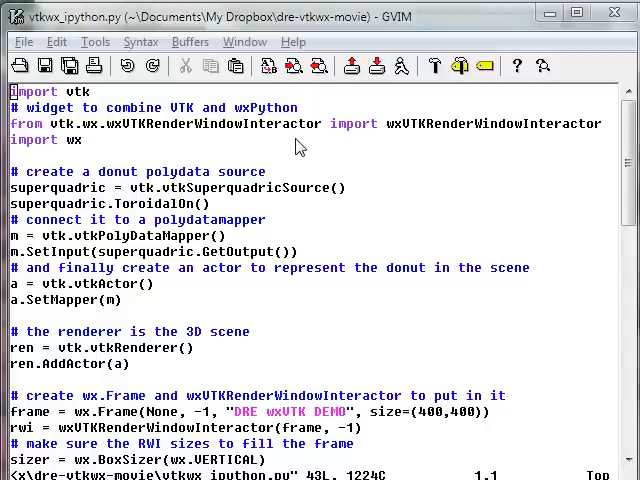
{"action": "mouse_move", "coordinate": [248, 112]}
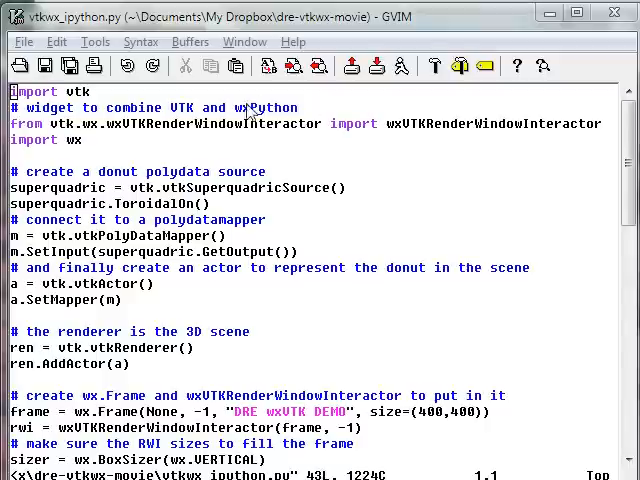
{"action": "mouse_move", "coordinate": [245, 120]}
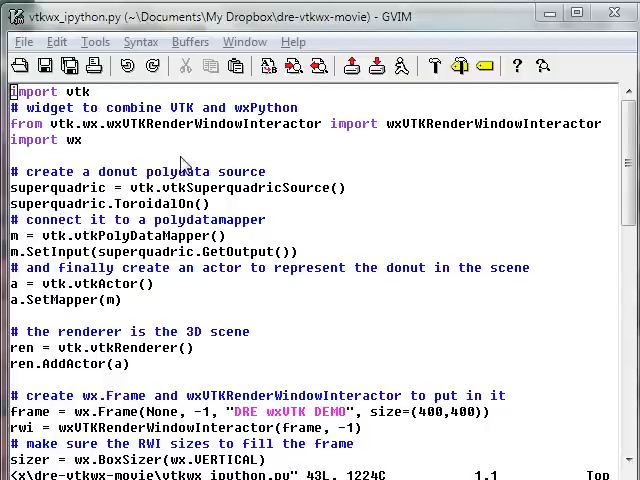
{"action": "mouse_move", "coordinate": [183, 282]}
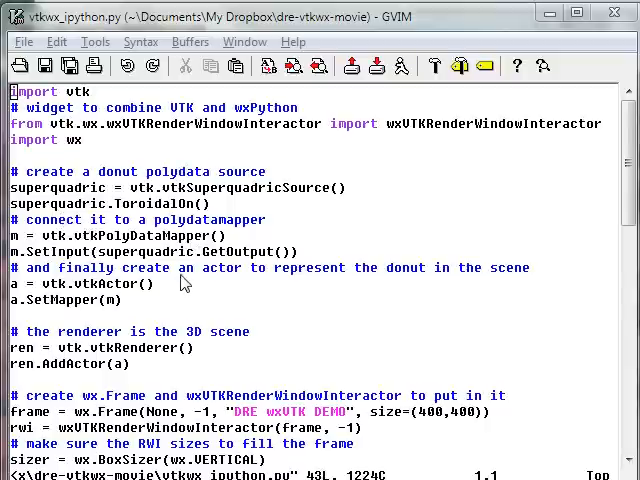
{"action": "mouse_move", "coordinate": [85, 300]}
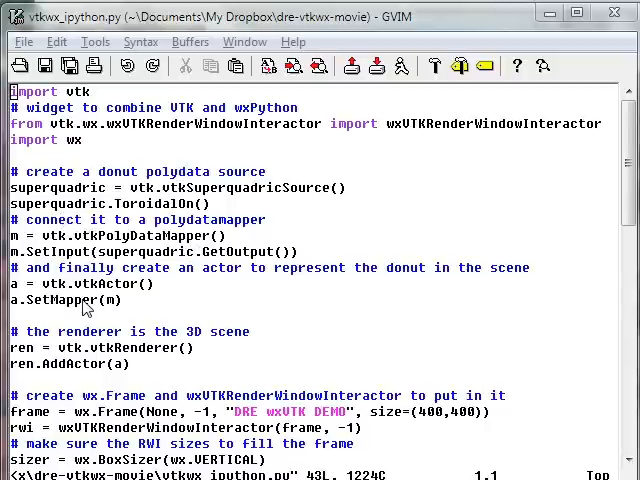
{"action": "mouse_move", "coordinate": [50, 349]}
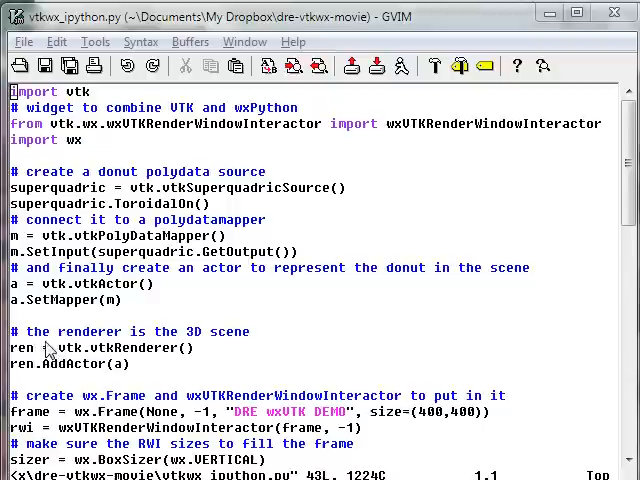
{"action": "mouse_move", "coordinate": [150, 357]}
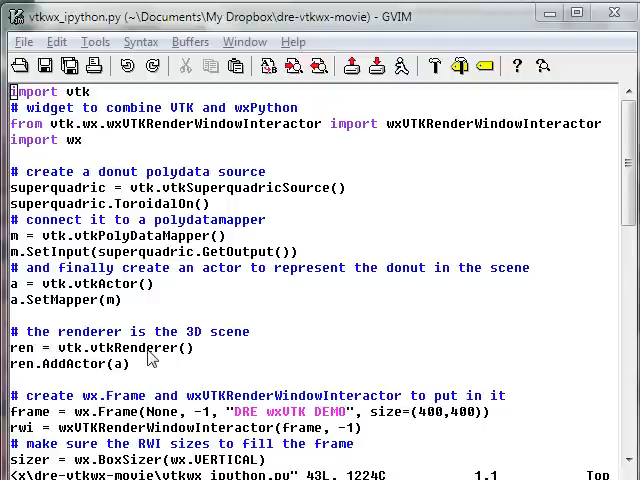
{"action": "mouse_move", "coordinate": [269, 318]}
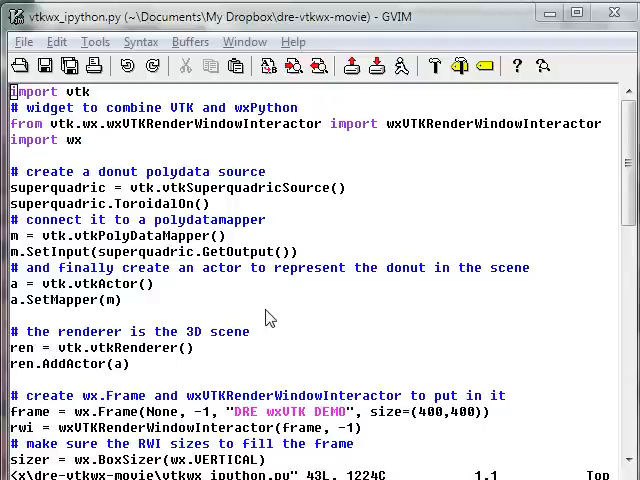
Scroll vtkwx_ipython.py down to the app.MainLoop() line at the end of the script
{"action": "scroll", "scroll_direction": "down", "scroll_amount": 3}
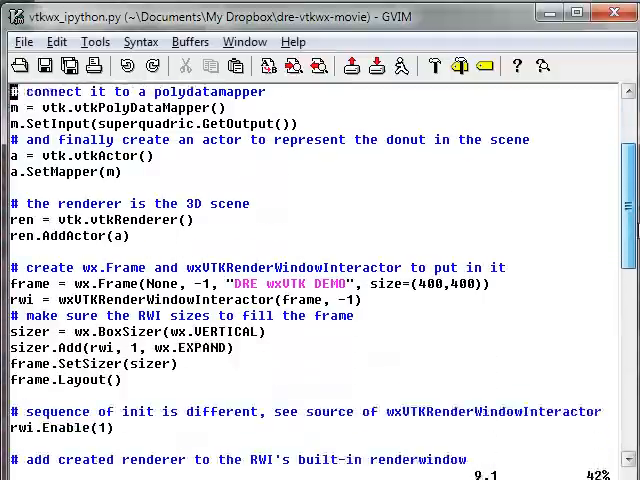
{"action": "scroll", "scroll_direction": "down", "scroll_amount": 3}
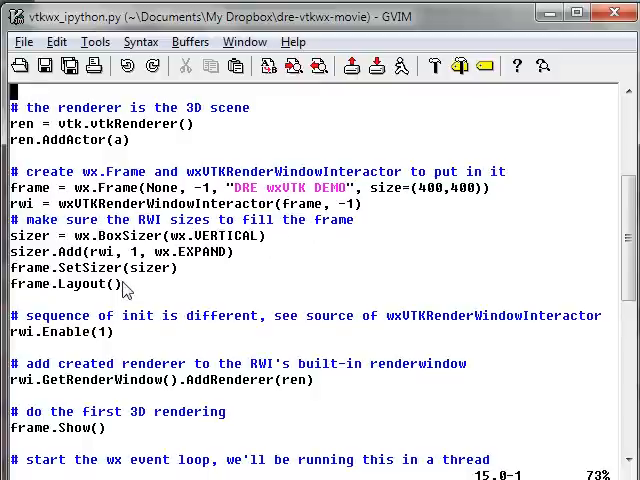
{"action": "mouse_move", "coordinate": [98, 341]}
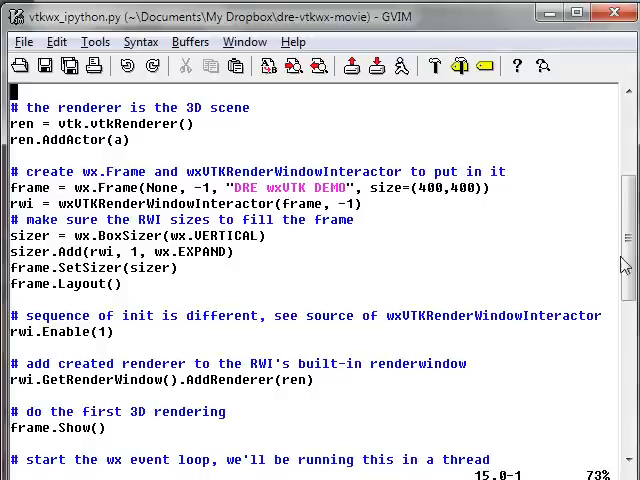
{"action": "scroll", "scroll_direction": "down", "scroll_amount": 3}
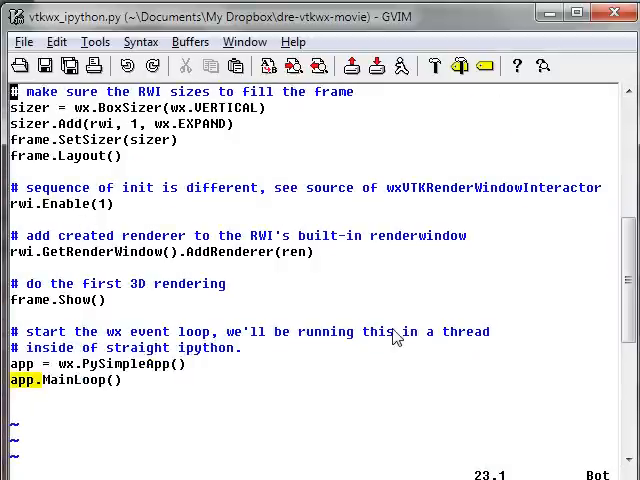
{"action": "mouse_move", "coordinate": [95, 252]}
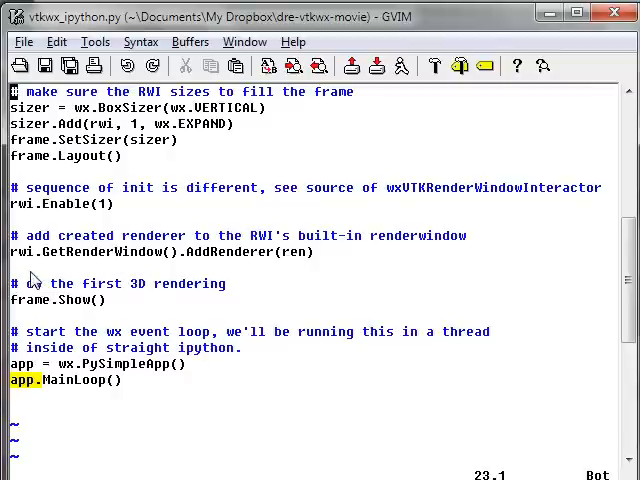
{"action": "mouse_move", "coordinate": [168, 318]}
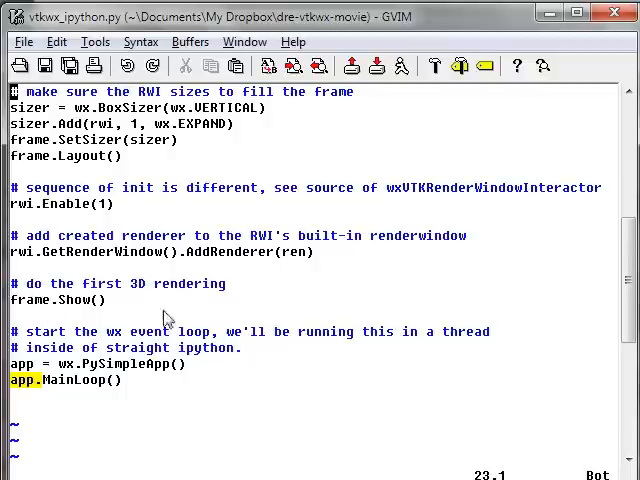
{"action": "mouse_move", "coordinate": [168, 387]}
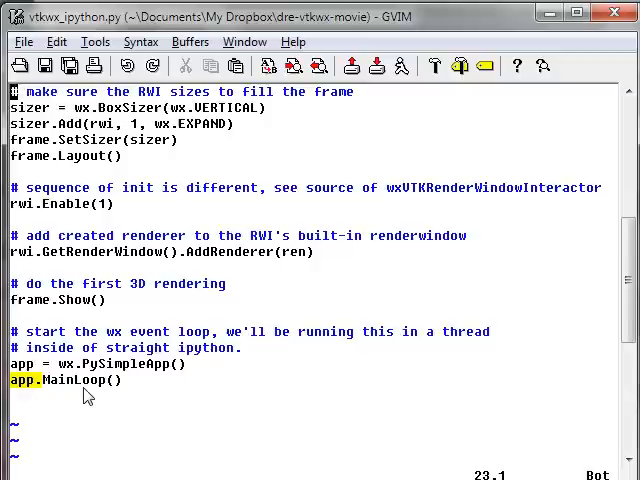
{"action": "mouse_move", "coordinate": [278, 402]}
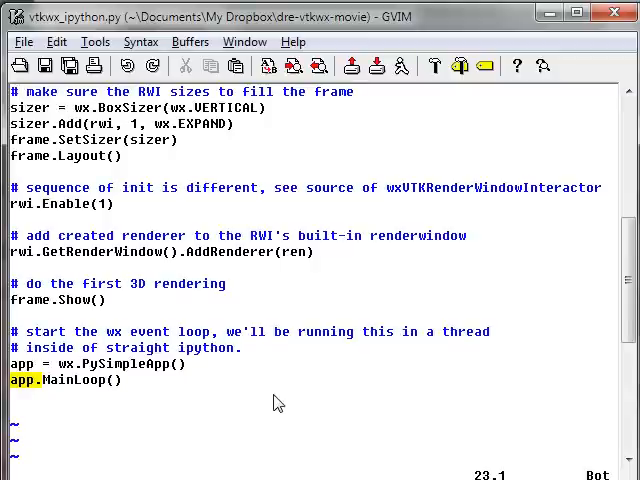
{"action": "mouse_move", "coordinate": [275, 398]}
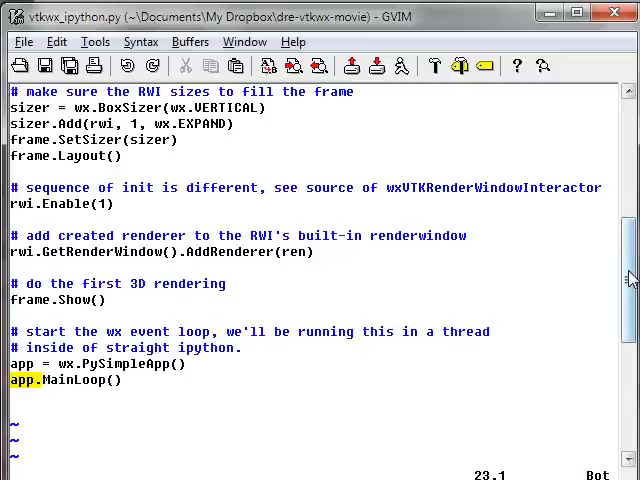
{"action": "scroll", "scroll_direction": "up", "scroll_amount": 3}
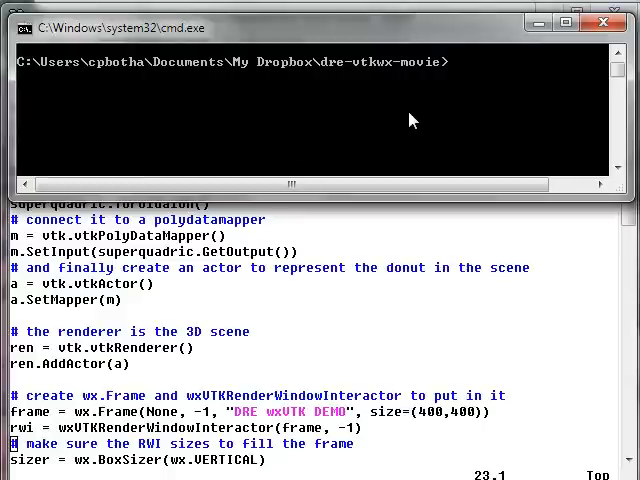
Go to the DeVIDE-RE folder under Program Files and launch 'dre ipython -wthread'
{"action": "type", "text": "\"\\Program Files\""}
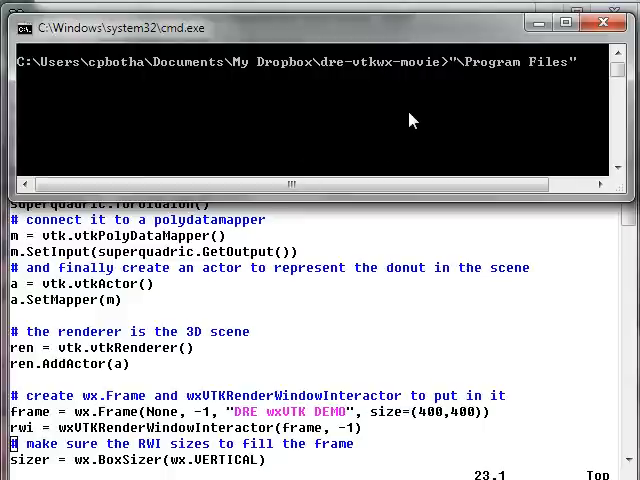
{"action": "type", "text": "\\DeVID"}
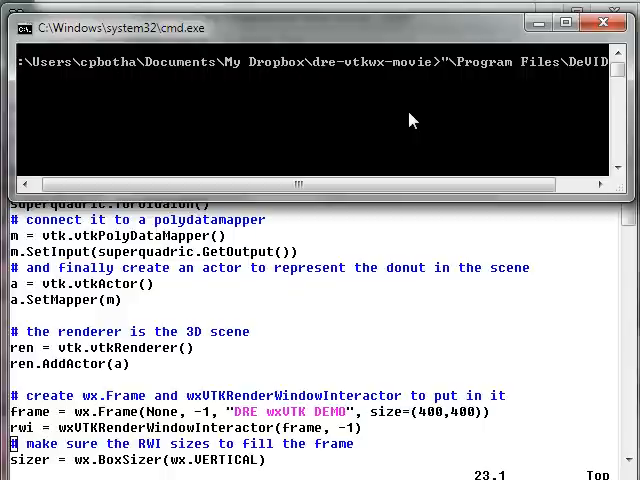
{"action": "type", "text": "dre i"}
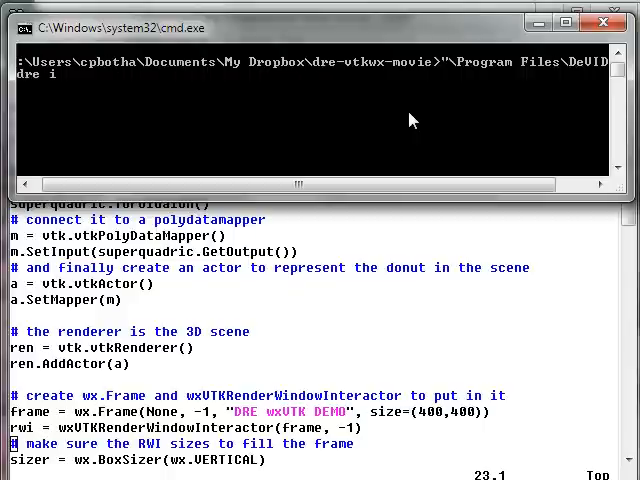
{"action": "type", "text": "python"}
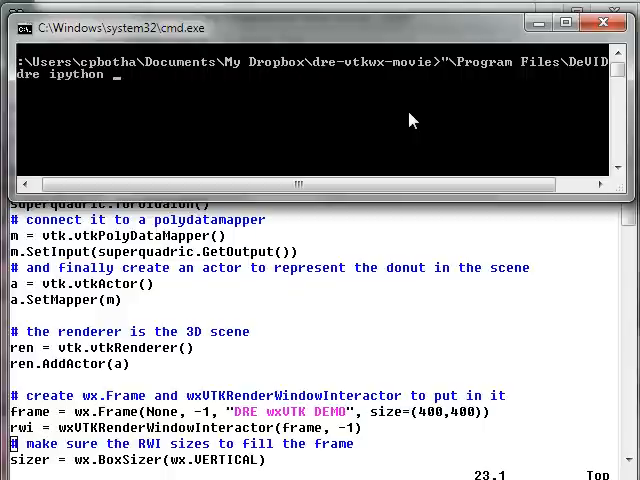
{"action": "type", "text": "-wth"}
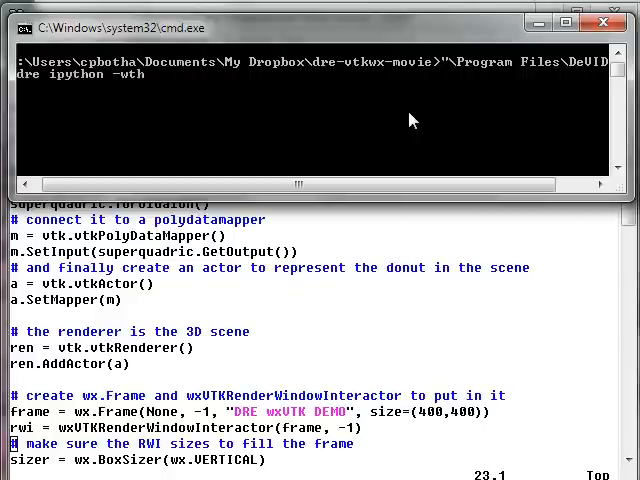
{"action": "type", "text": "read"}
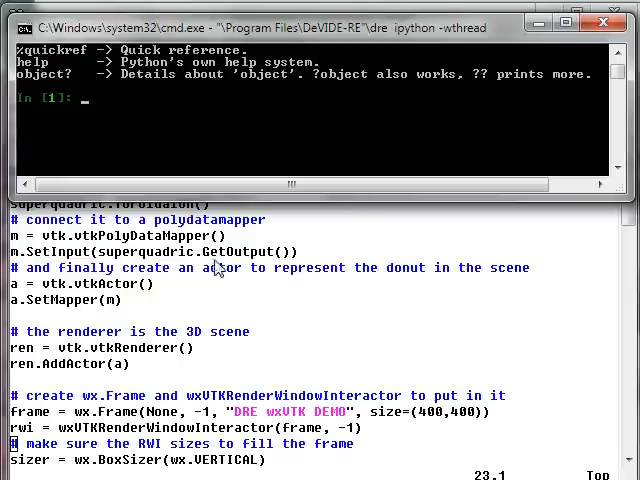
{"action": "mouse_move", "coordinate": [192, 130]}
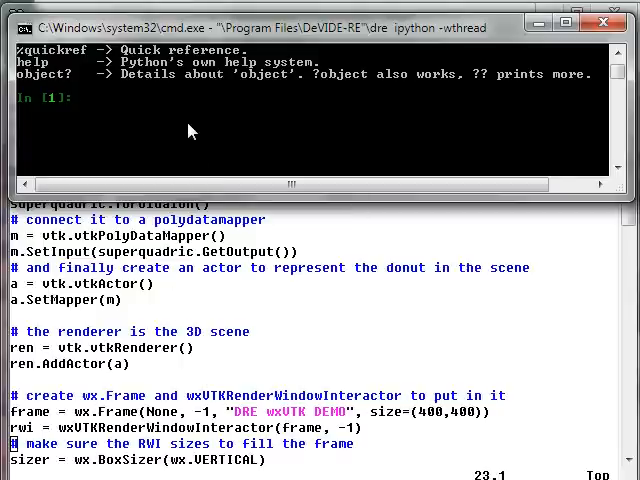
Run 'import vtkwx_ipython as v' to open the wxVTK donut demo window
{"action": "type", "text": "import v"}
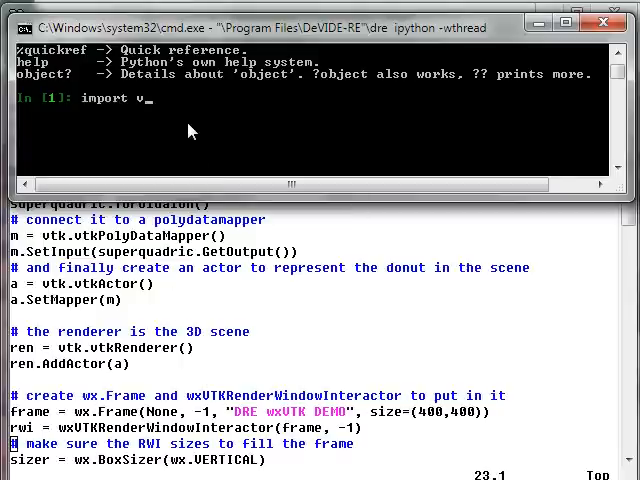
{"action": "type", "text": "tkwx_ipython"}
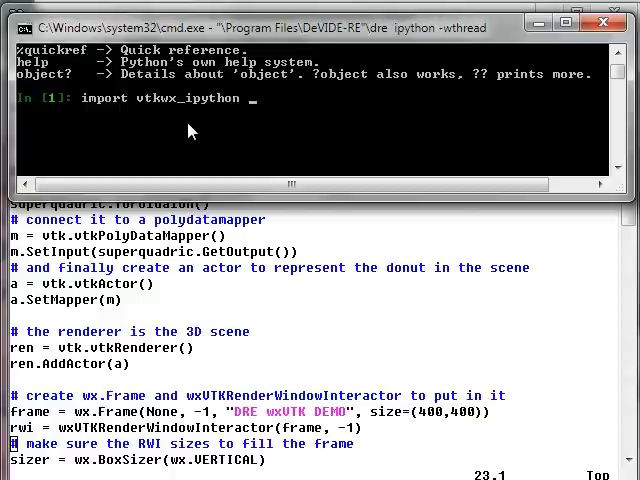
{"action": "type", "text": "as v"}
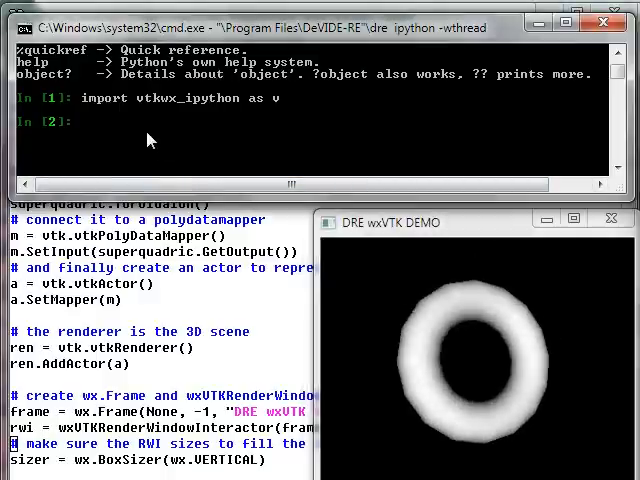
Set the renderer background to (0.5, 0.5, 0.5) and orbit the donut to an angle
{"action": "type", "text": "v."}
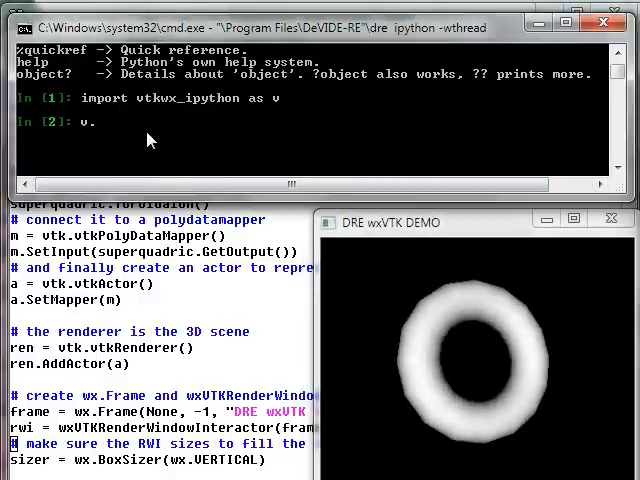
{"action": "type", "text": "ren.SetBackground"}
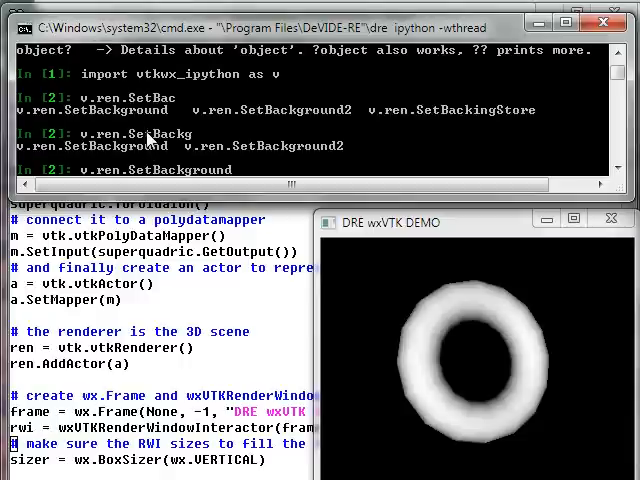
{"action": "type", "text": "(0.5,"}
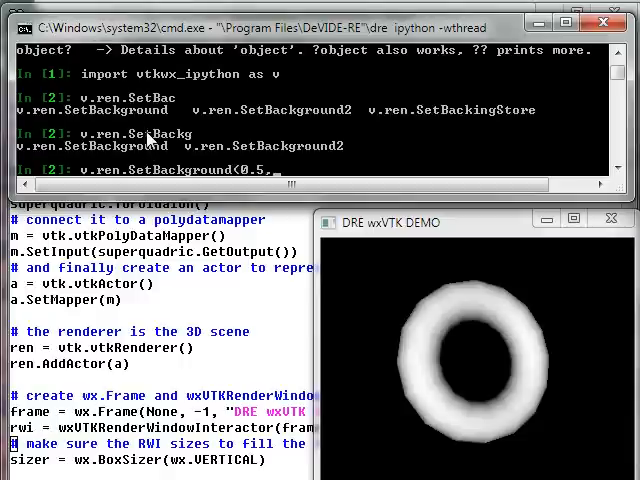
{"action": "type", "text": "0.5,0.5"}
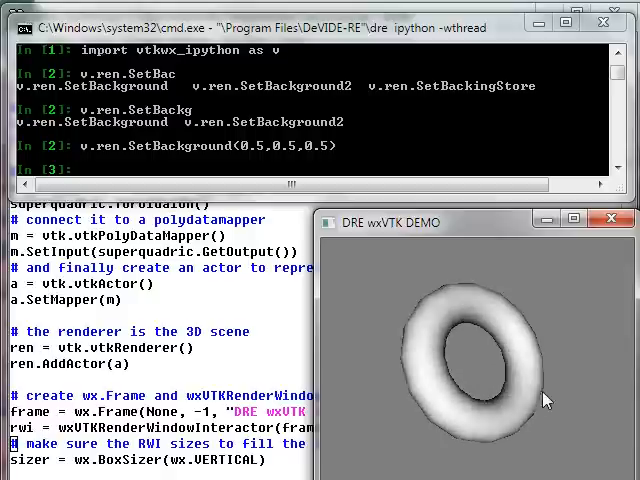
{"action": "left_click_drag", "start_coordinate": [545, 400], "coordinate": [490, 405]}
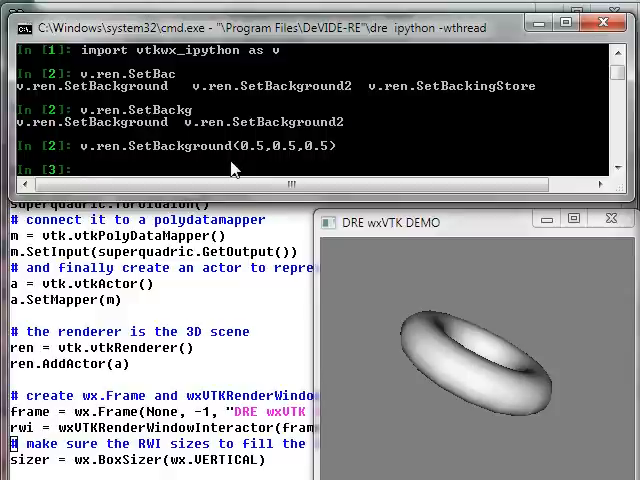
Switch the donut actor's property to flat interpolation with v.a.GetProperty().SetInterpolationToFlat()
{"action": "type", "text": "v.a.Get"}
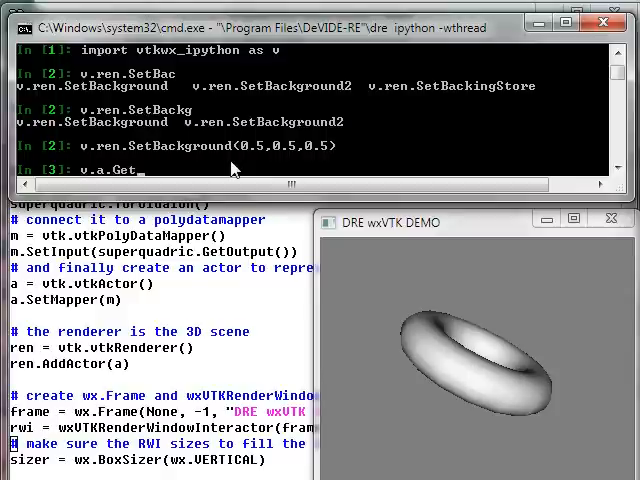
{"action": "type", "text": "Property()"}
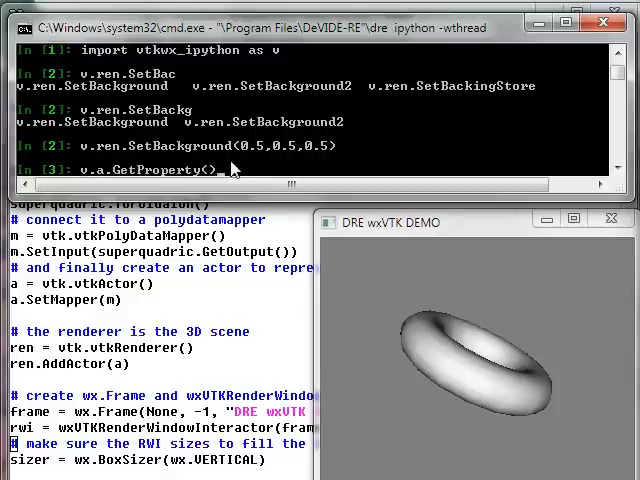
{"action": "type", "text": "SetInterpolationToFlat"}
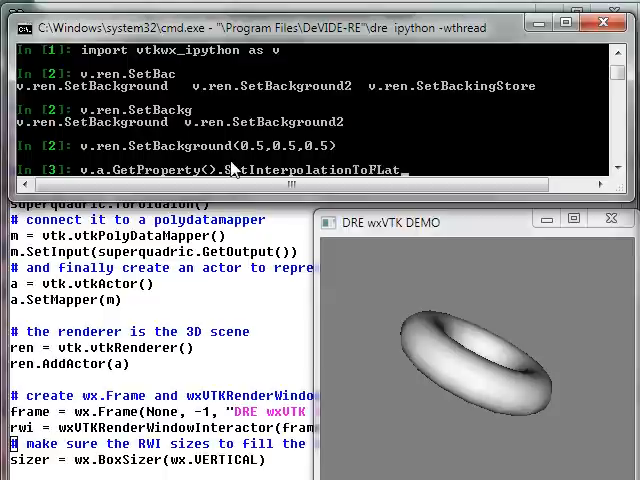
{"action": "key", "text": "backspace"}
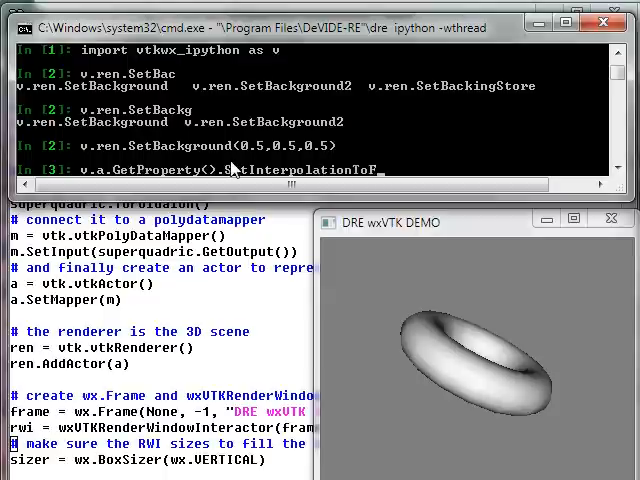
{"action": "type", "text": "lat()"}
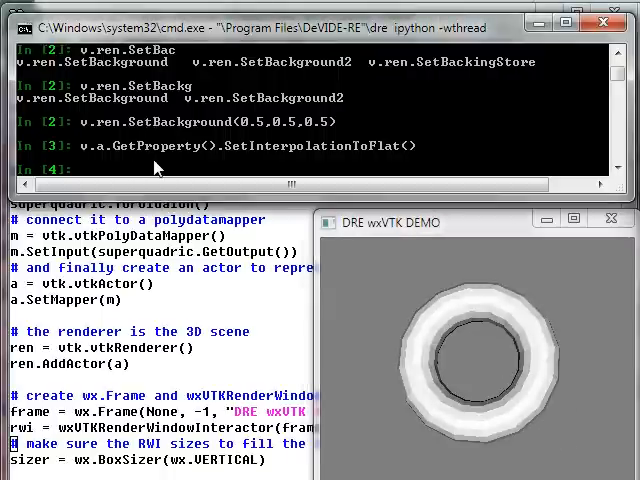
{"action": "mouse_move", "coordinate": [520, 113]}
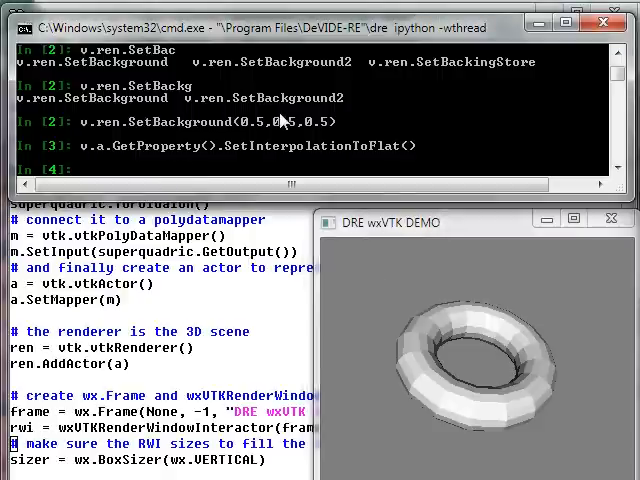
{"action": "type", "text": "v.superquadric.ToroidalOff("}
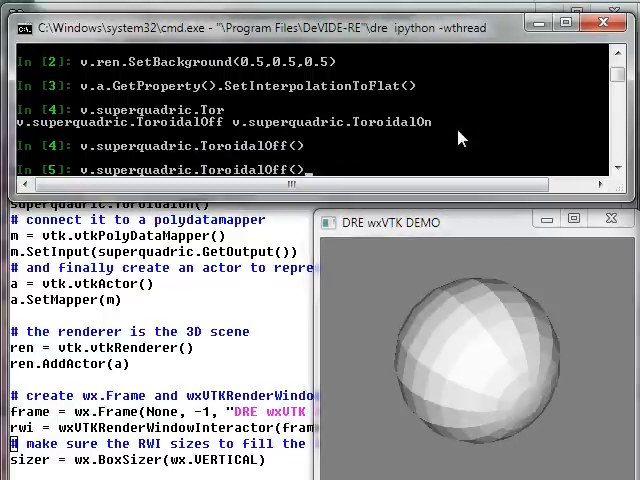
{"action": "type", "text": "n"}
{"action": "key", "text": "Return"}
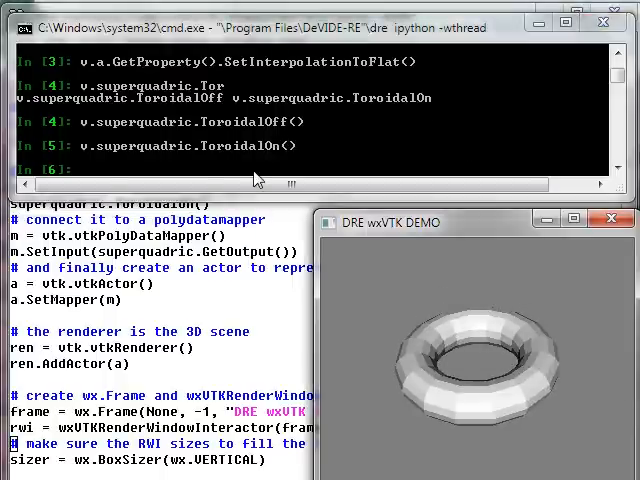
{"action": "mouse_move", "coordinate": [310, 118]}
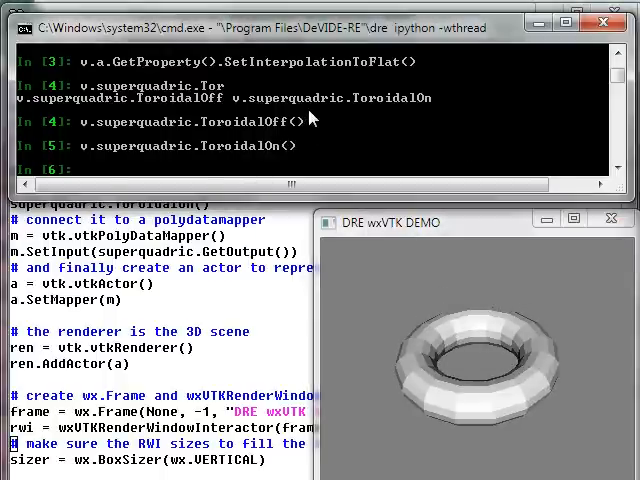
Set the superquadric's phi roundness to 0.1 and rotate the nut shape to view its side
{"action": "type", "text": "v.superquadric"}
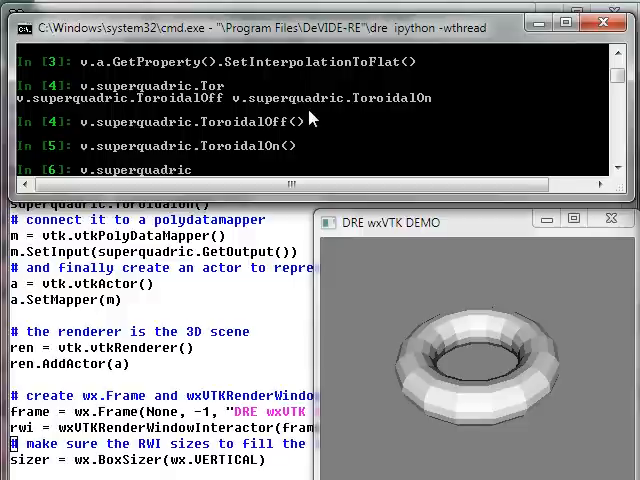
{"action": "type", "text": ".SetPhiRoundness(0.1"}
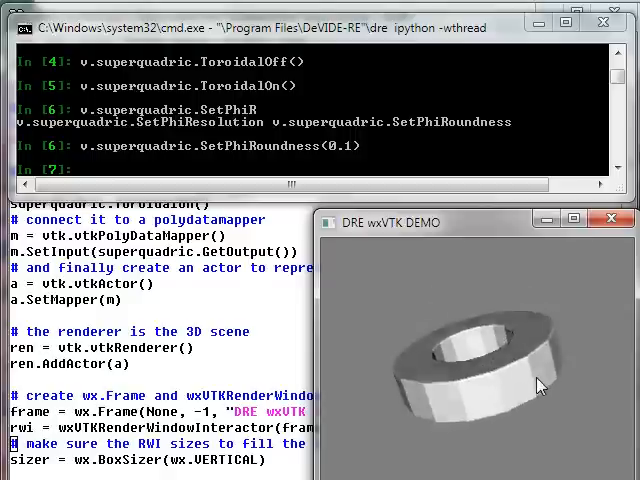
{"action": "left_click_drag", "start_coordinate": [540, 385], "coordinate": [520, 310]}
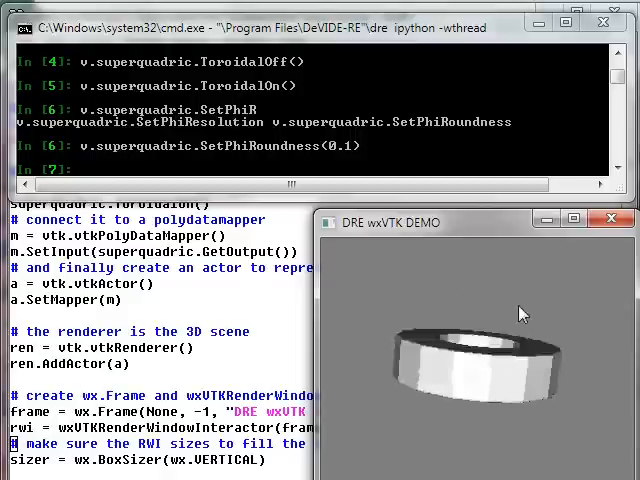